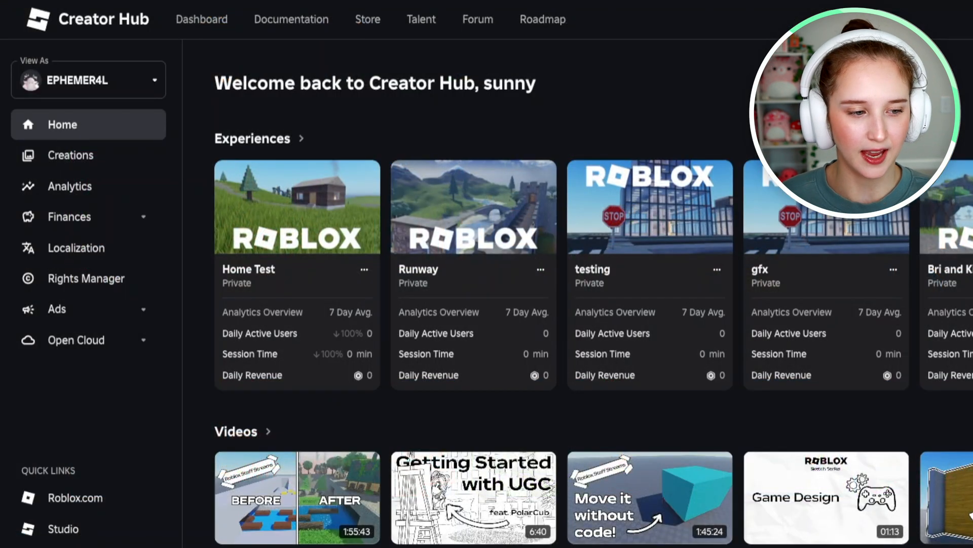
mouse_move(473, 206)
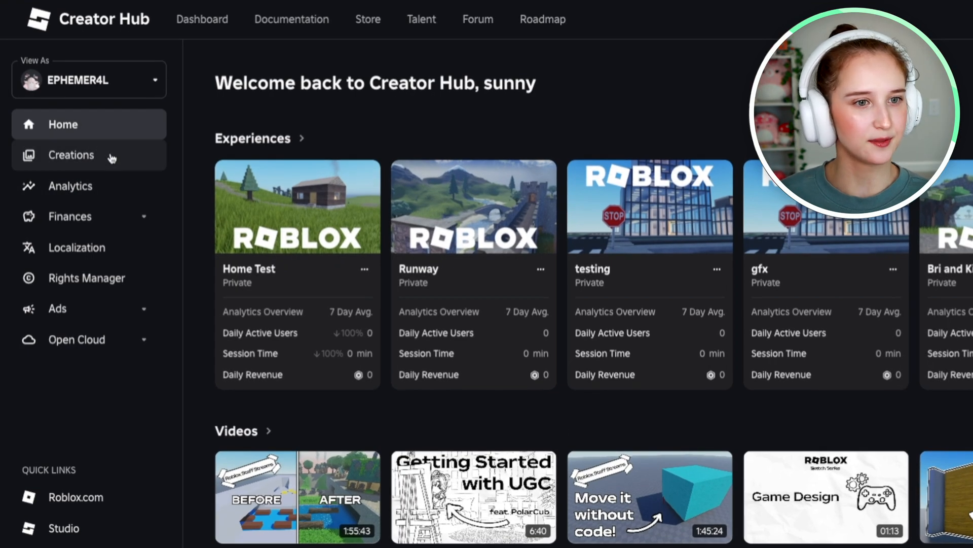
- Go to the Creations page from the Creator Hub sidebar
left_click(72, 155)
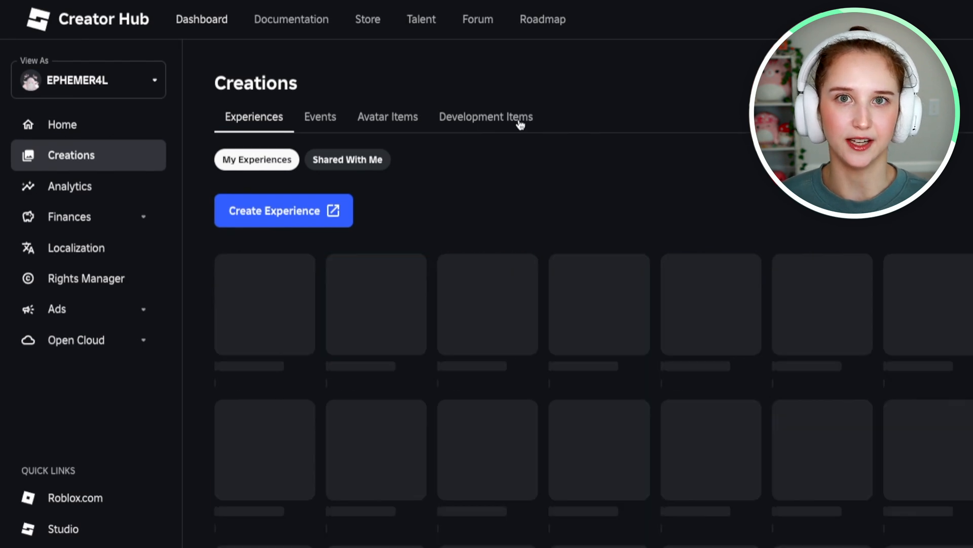
- Switch to Development Items and filter the list to Decals
left_click(485, 117)
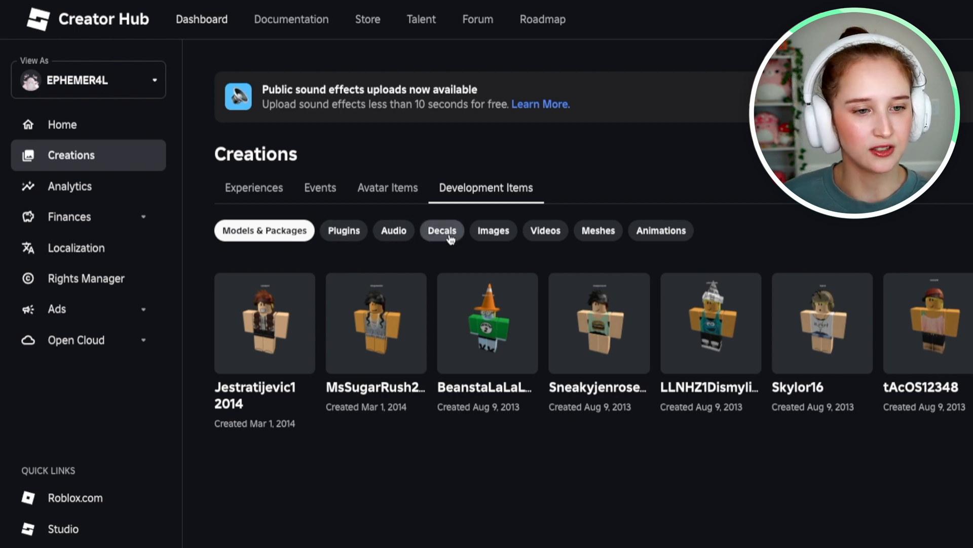
left_click(442, 230)
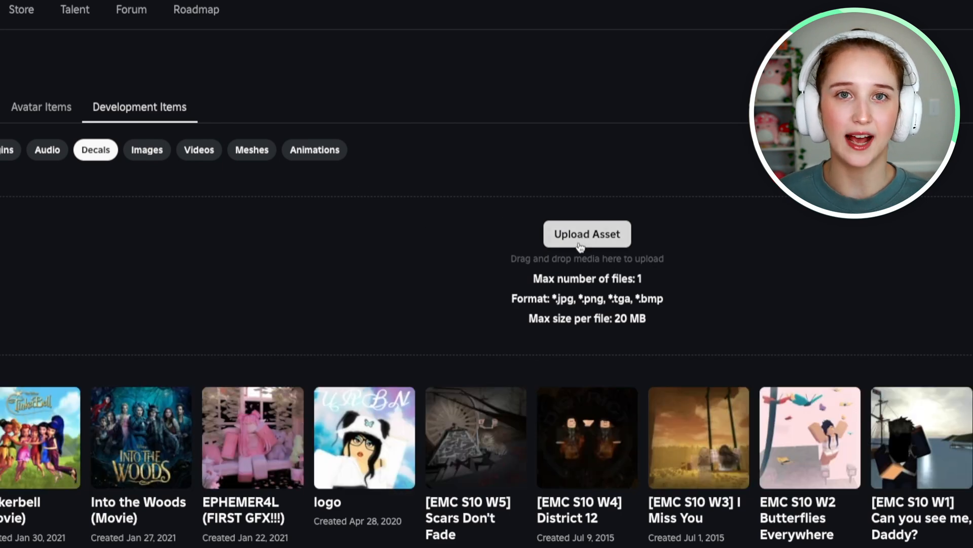
- Open the Upload Asset form for a new decal
left_click(587, 235)
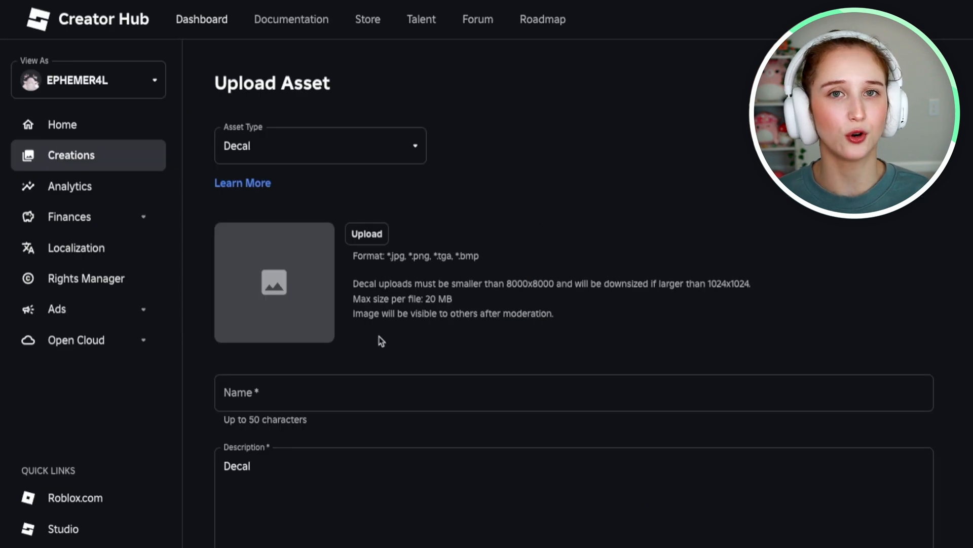
mouse_move(366, 234)
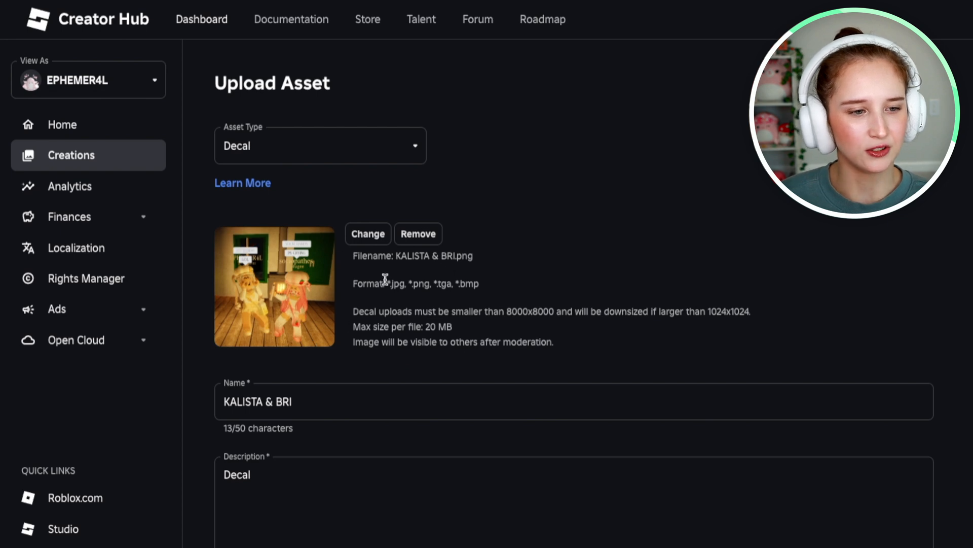
scroll("down", 3)
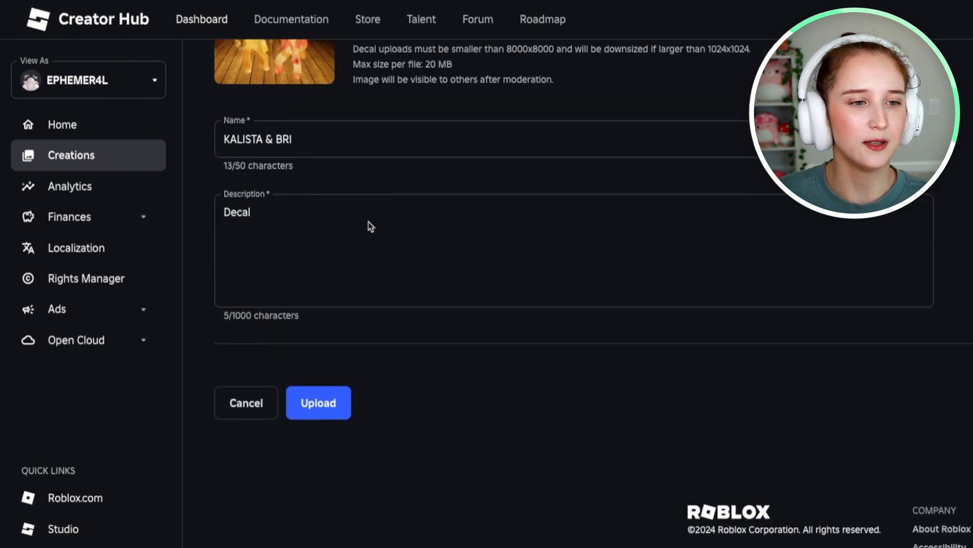
left_click(298, 139)
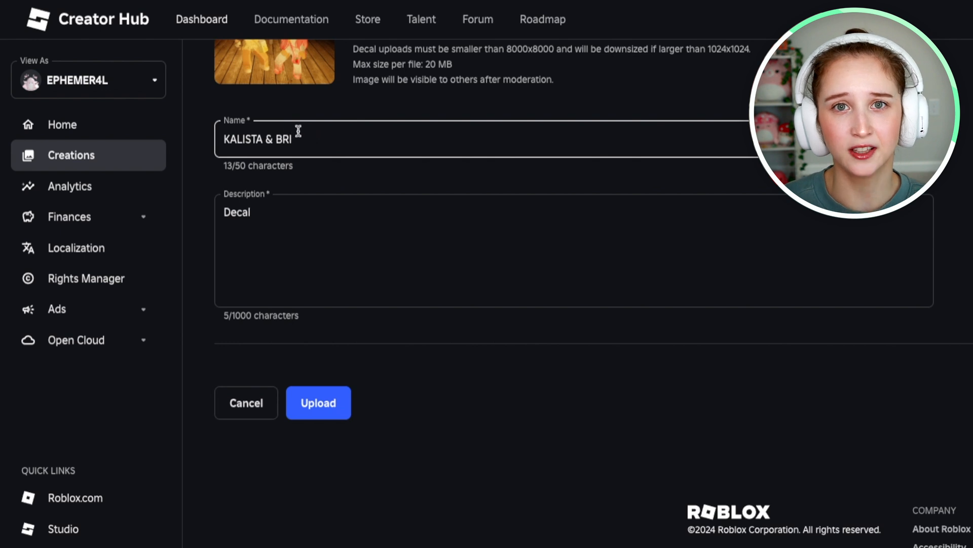